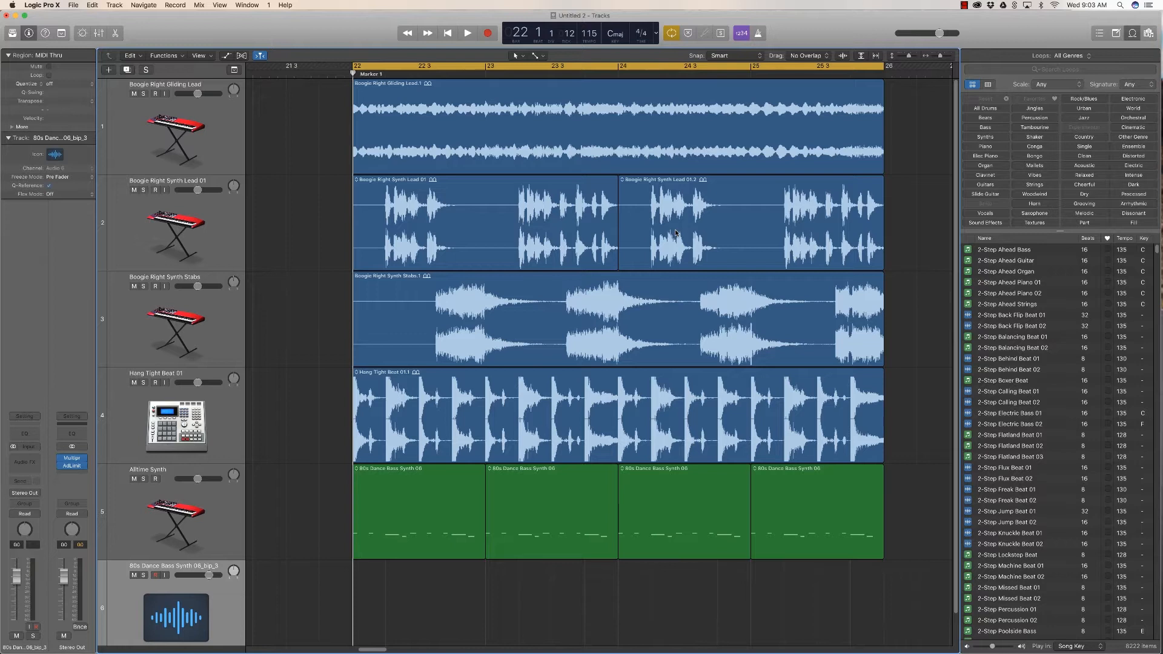
Audition the arrangement from the start, then select the Boogie Right Gliding Lead region for fading.
{"action": "left_click", "coordinate": [462, 32]}
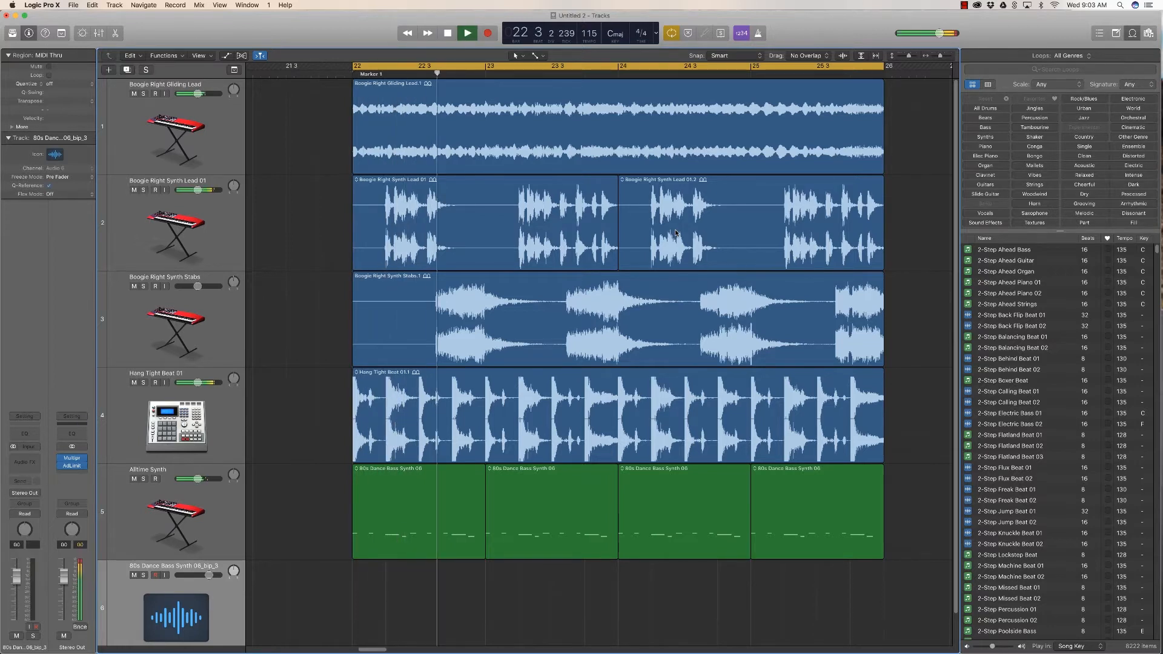
{"action": "left_click", "coordinate": [565, 66]}
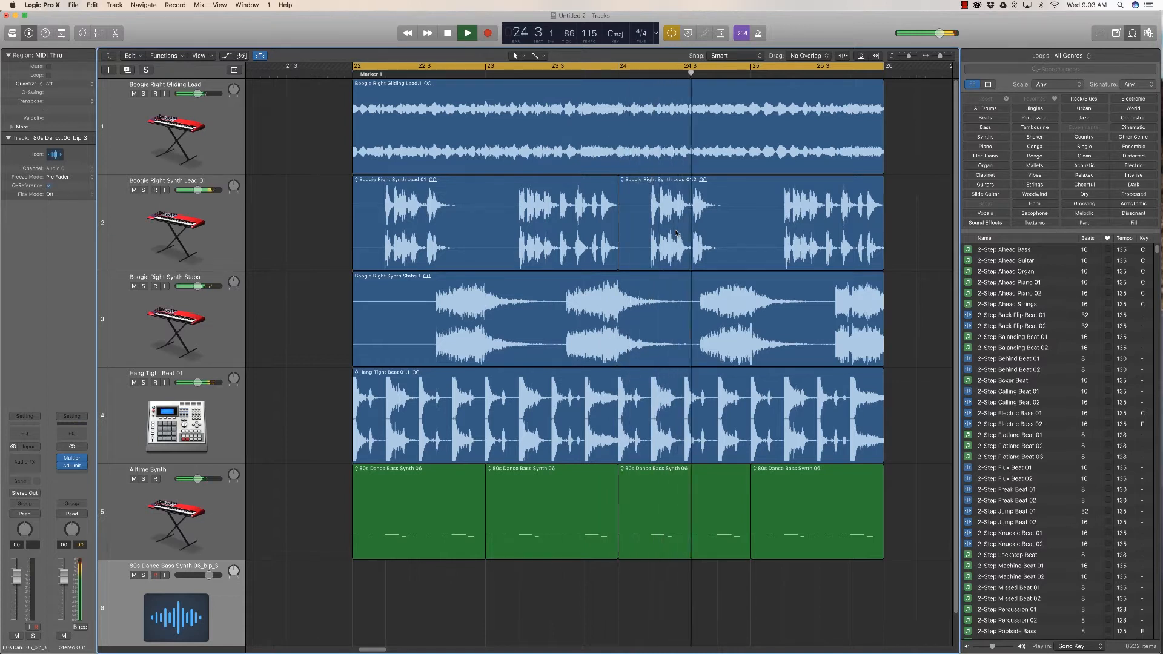
{"action": "left_click", "coordinate": [446, 33]}
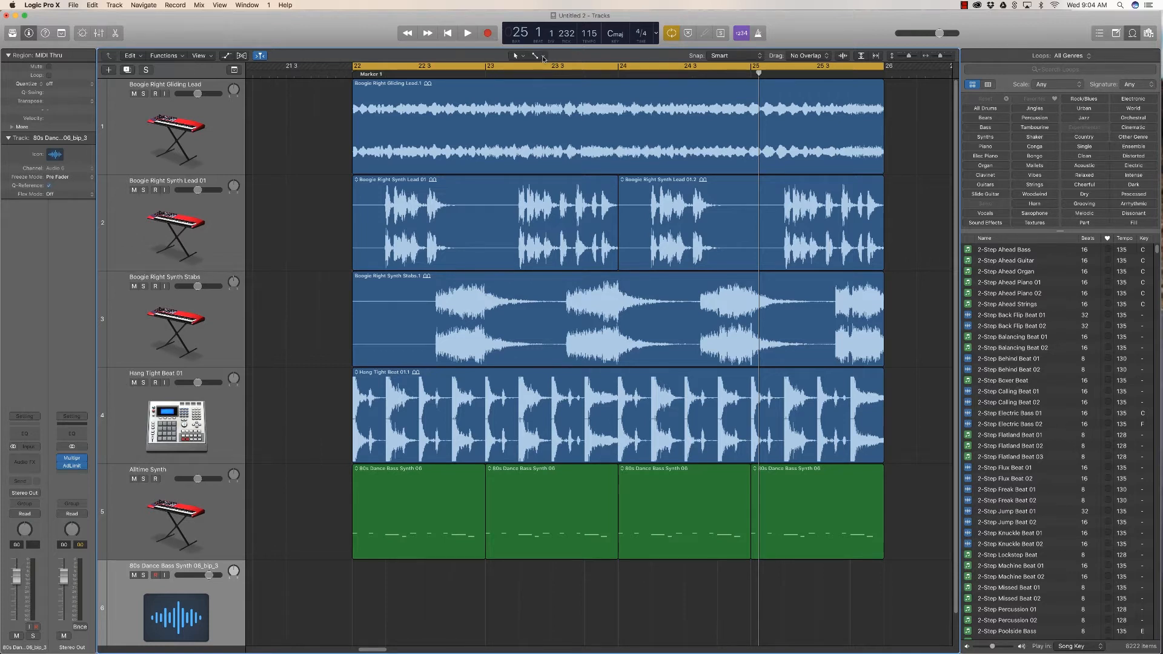
{"action": "left_click", "coordinate": [538, 56]}
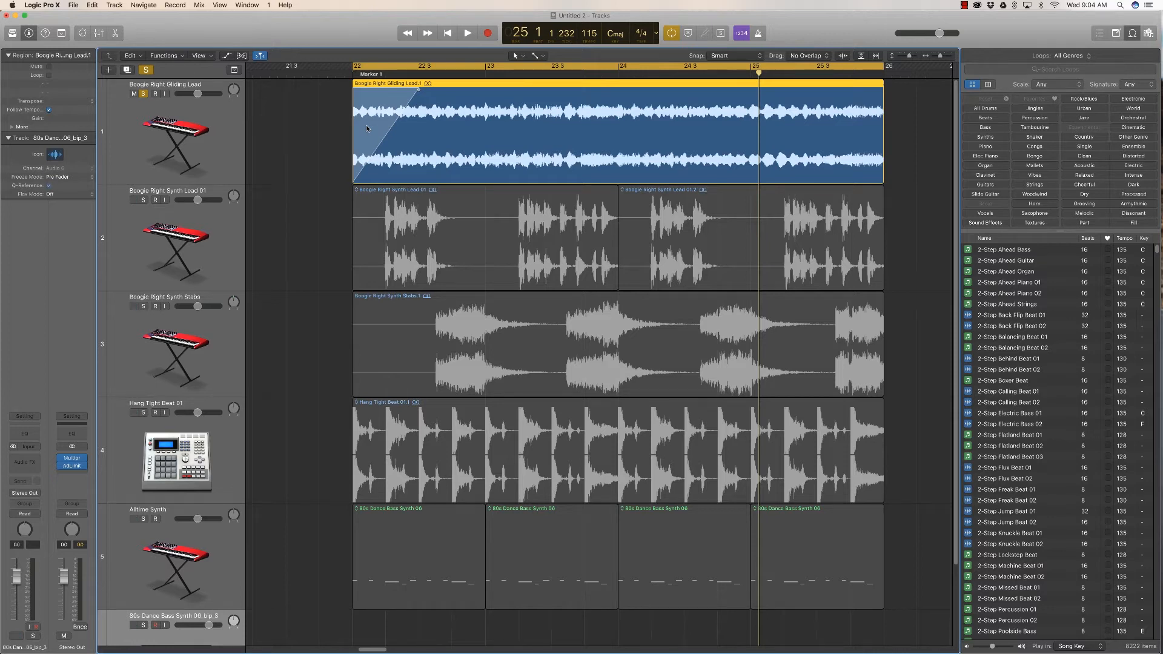
Audition the fade-in and stretch the lead region's opening speed-up longer.
{"action": "left_click", "coordinate": [463, 33]}
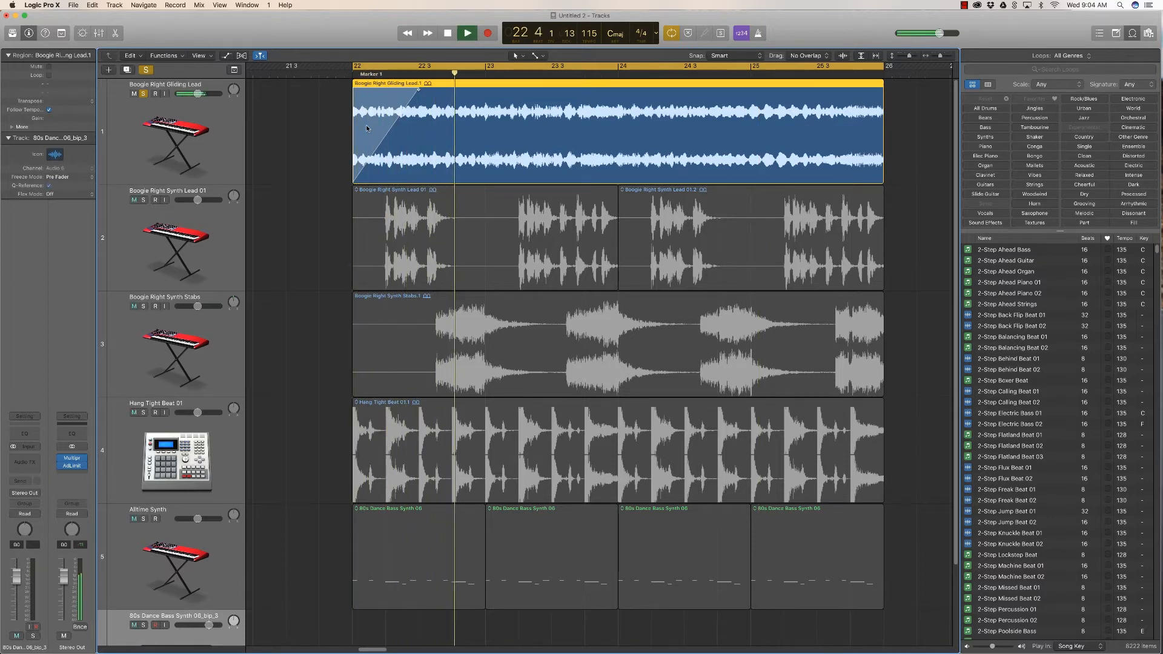
{"action": "left_click", "coordinate": [468, 33]}
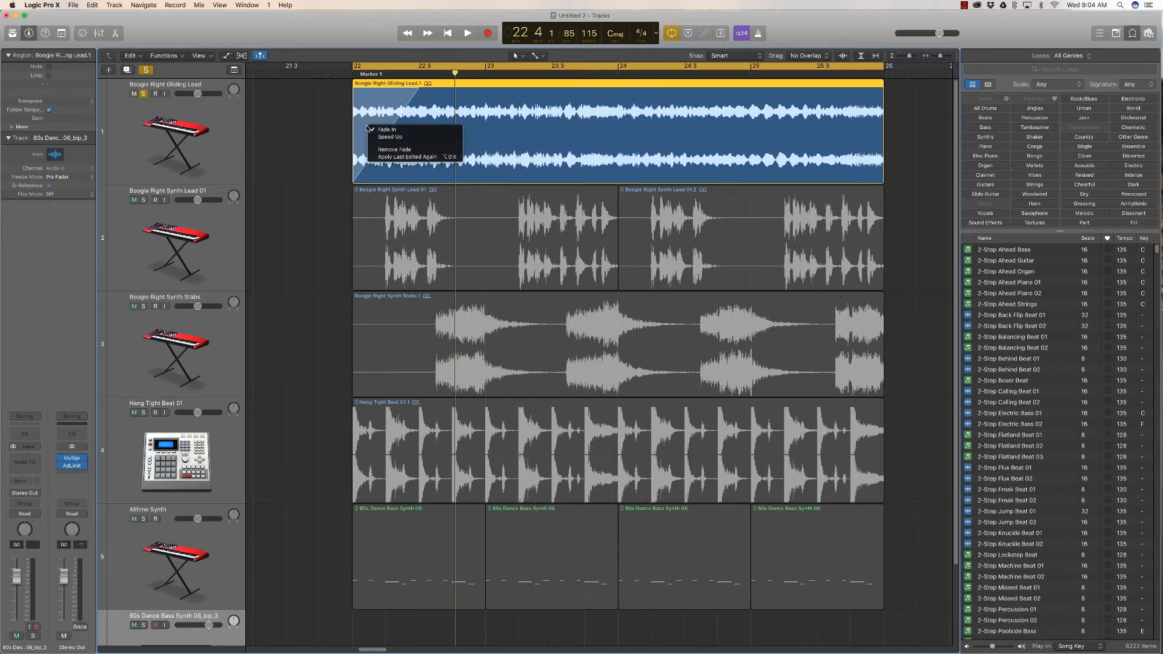
{"action": "mouse_move", "coordinate": [389, 138]}
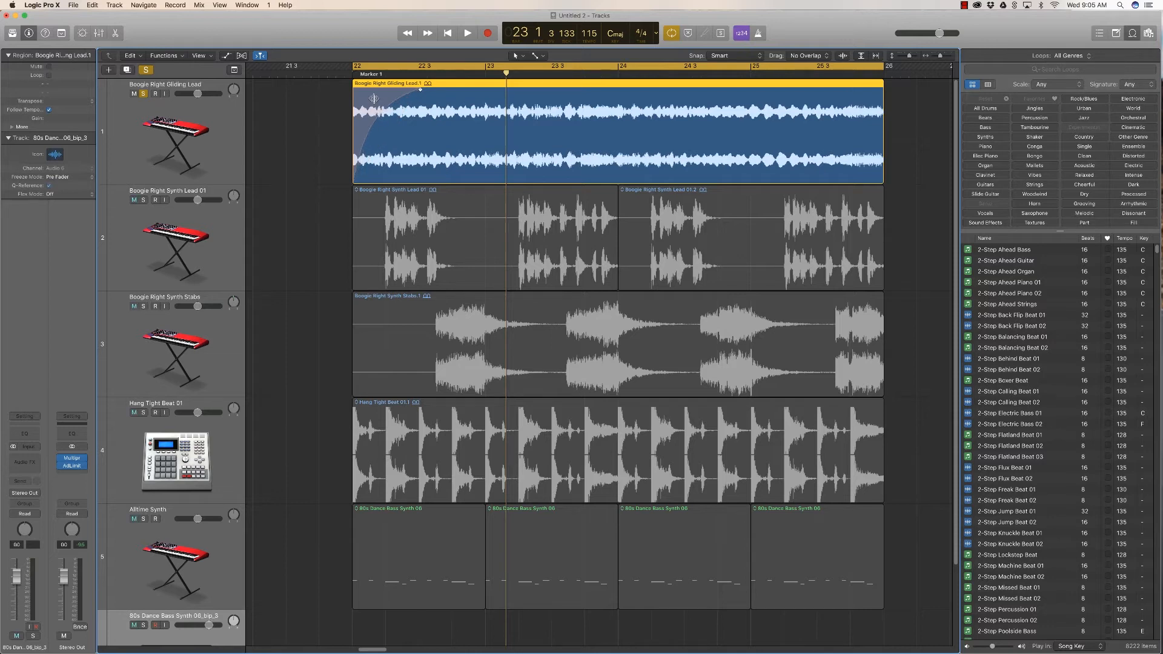
{"action": "left_click_drag", "start_coordinate": [374, 98], "coordinate": [395, 139]}
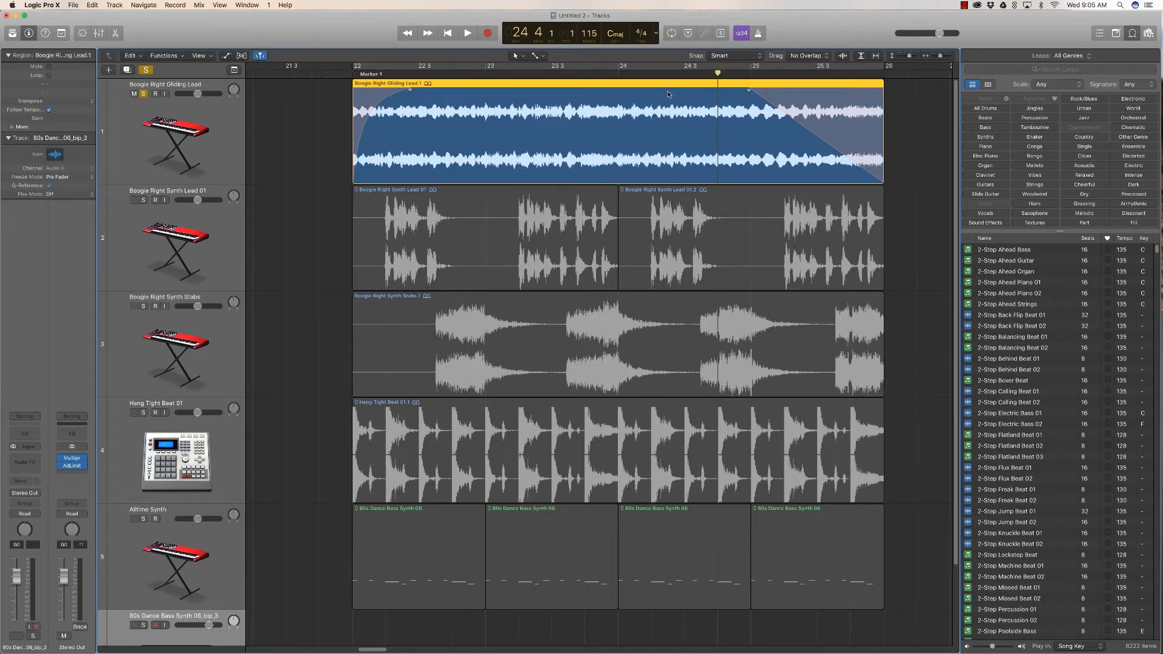
Audition both fades and shorten the fade at the lead region's end.
{"action": "left_click", "coordinate": [466, 33]}
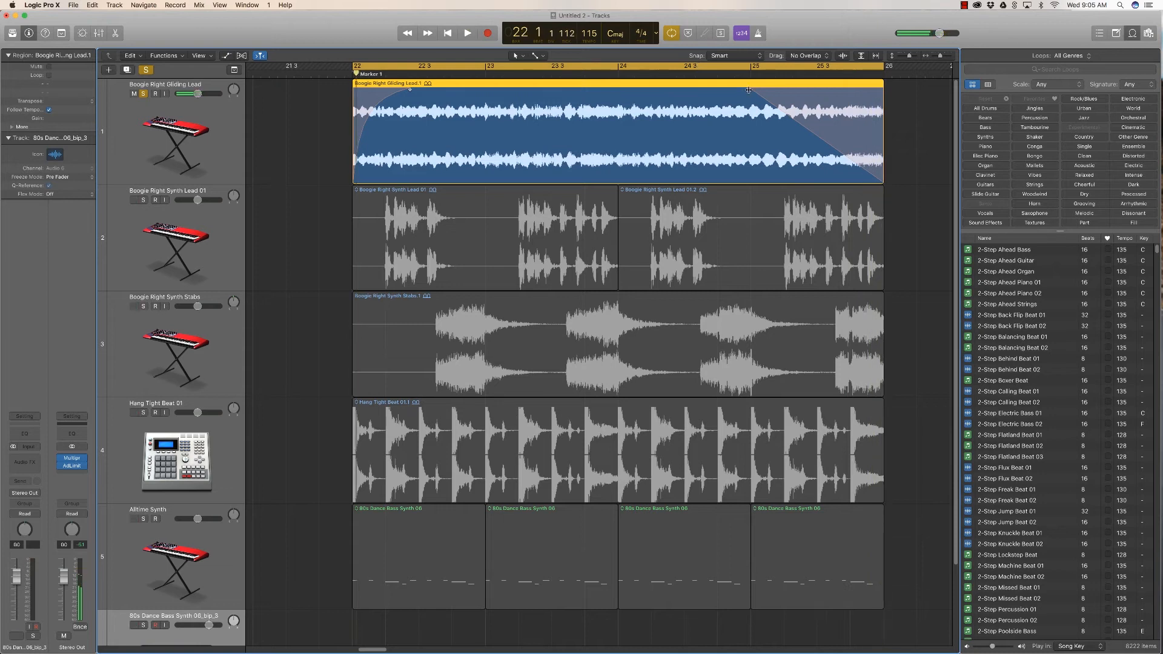
{"action": "left_click_drag", "start_coordinate": [749, 91], "coordinate": [815, 91]}
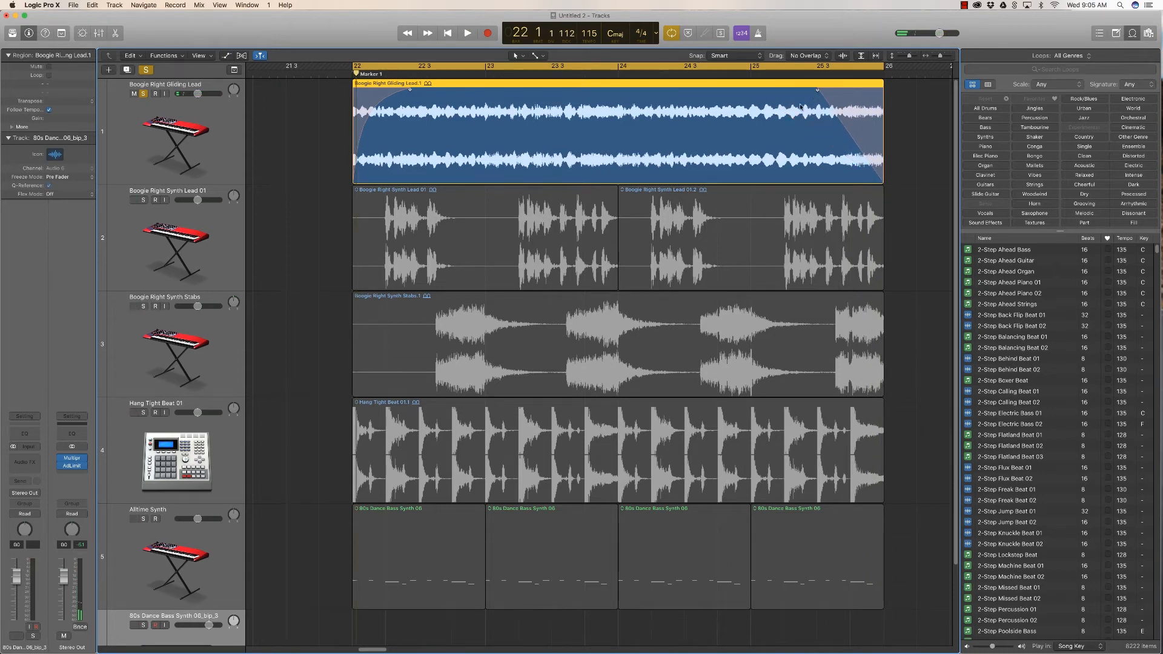
{"action": "left_click", "coordinate": [465, 34]}
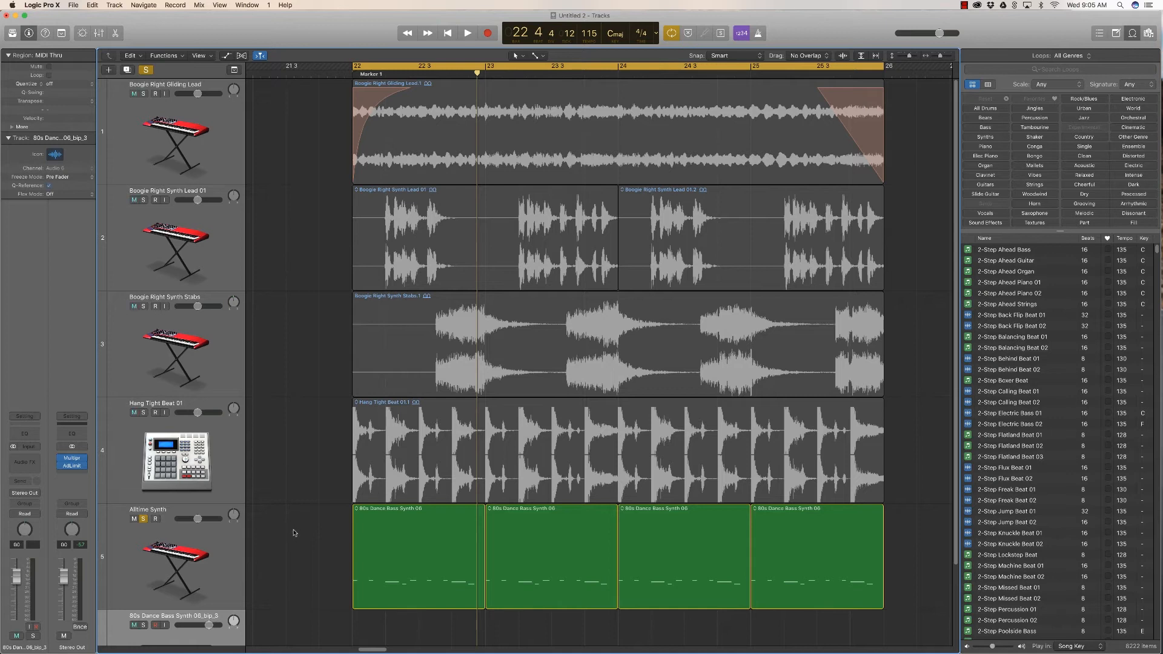
Bounce the four bass synth MIDI regions in place into one audio region.
{"action": "left_click", "coordinate": [746, 561]}
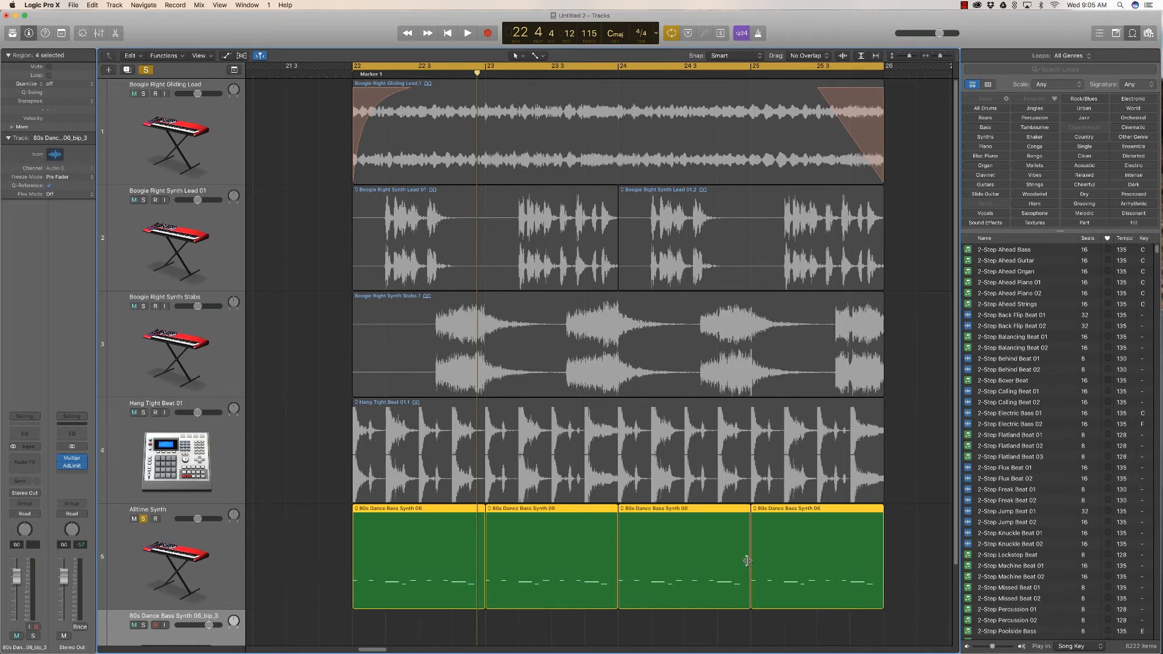
{"action": "right_click", "coordinate": [746, 560]}
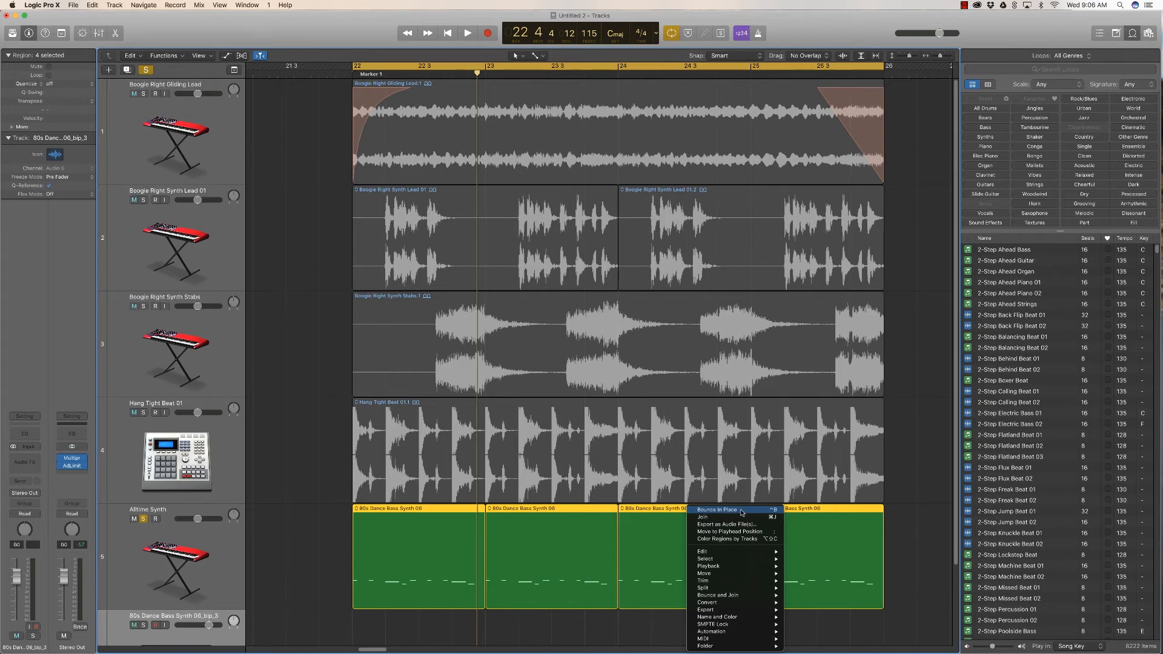
{"action": "left_click", "coordinate": [725, 509]}
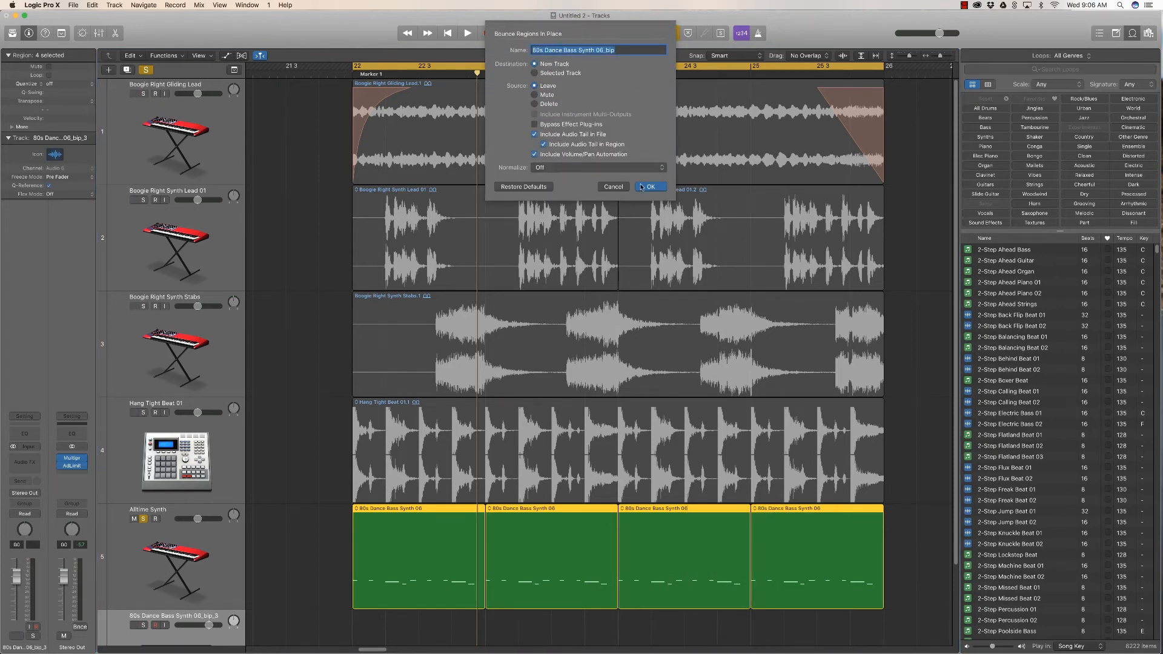
{"action": "left_click", "coordinate": [649, 187]}
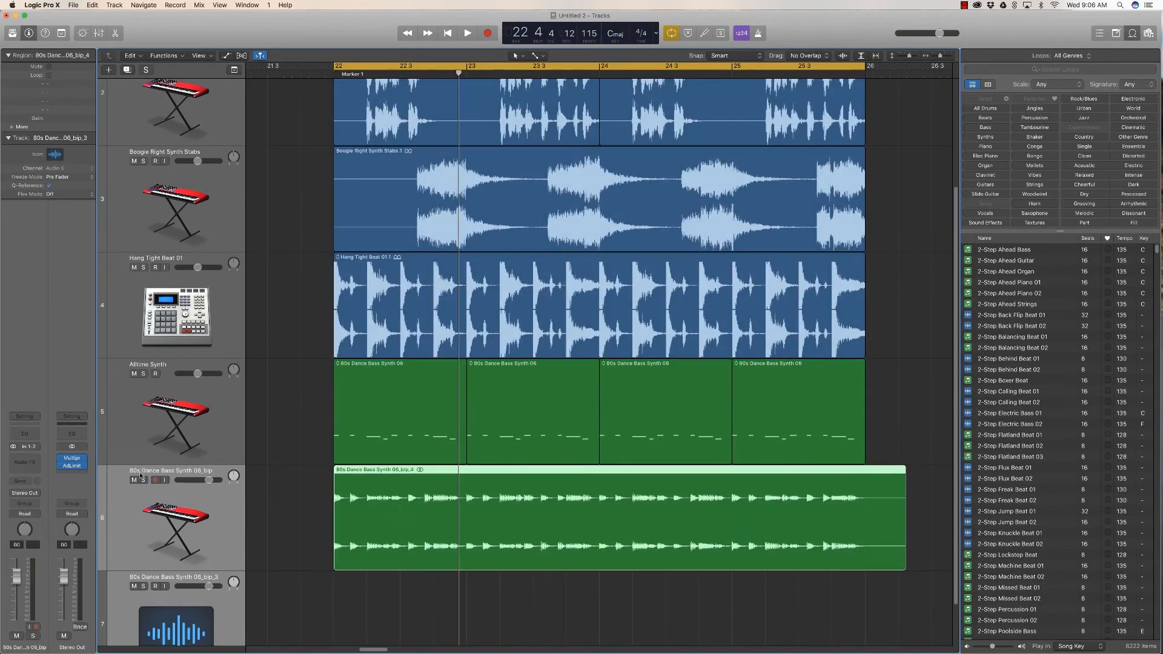
Select the new bounced bass region on its track and audition it.
{"action": "left_click", "coordinate": [143, 480]}
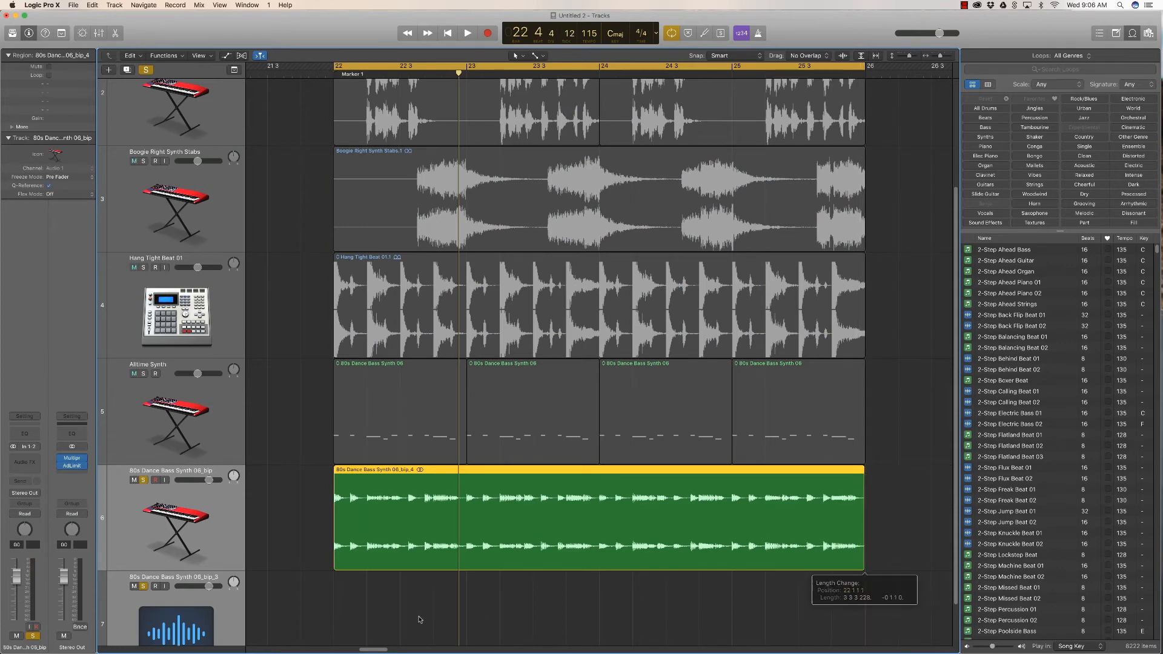
{"action": "left_click", "coordinate": [465, 33]}
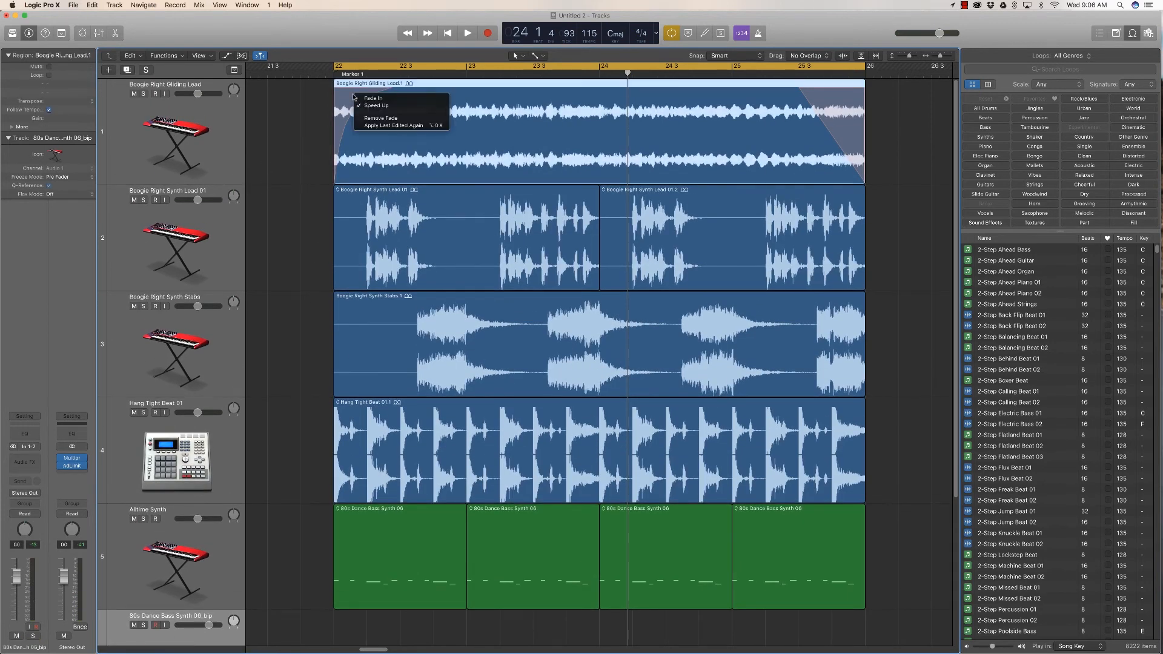
Remove the lead region's fade and select the bounced full-mix region near bar 26.
{"action": "left_click", "coordinate": [381, 118]}
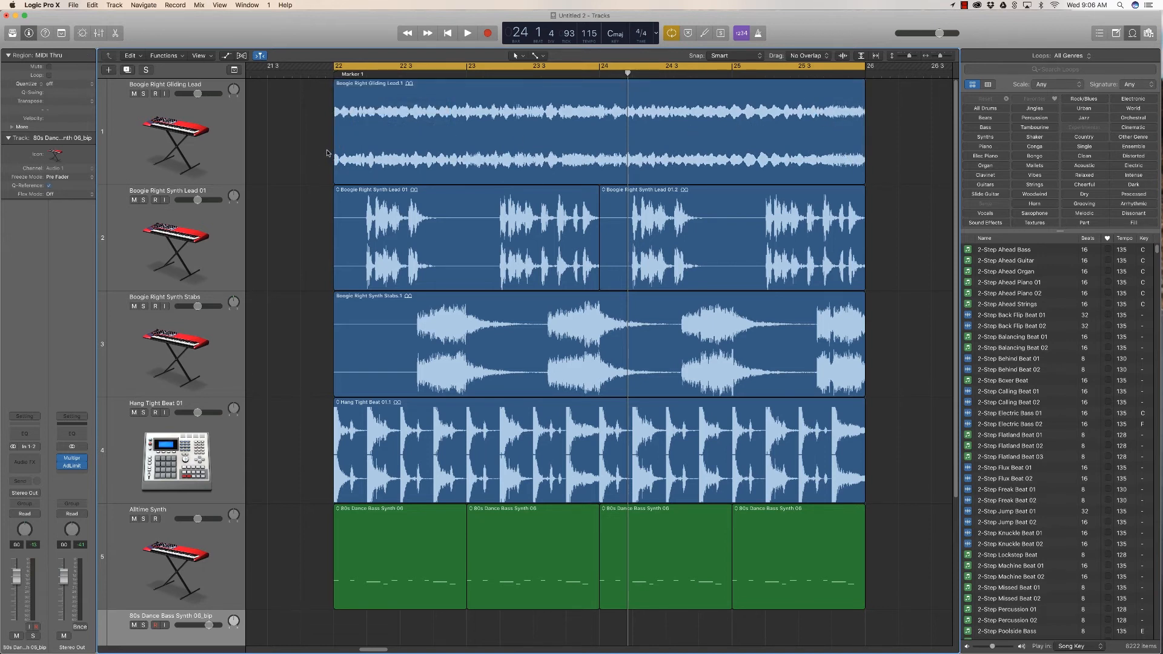
{"action": "mouse_move", "coordinate": [347, 174]}
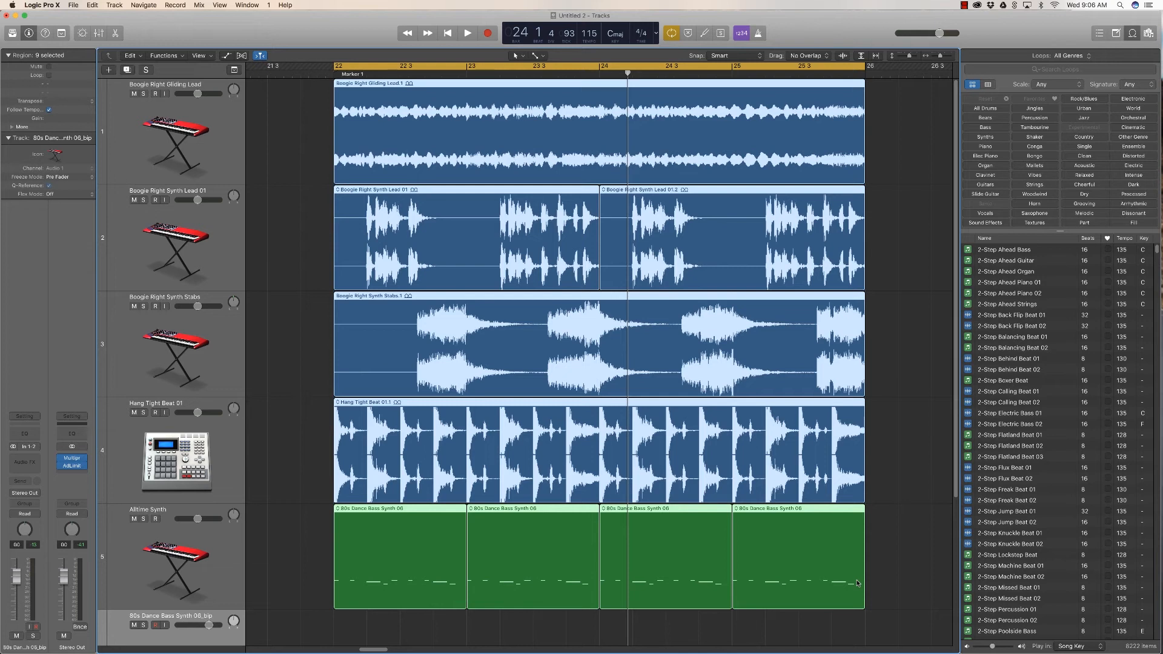
{"action": "mouse_move", "coordinate": [879, 568]}
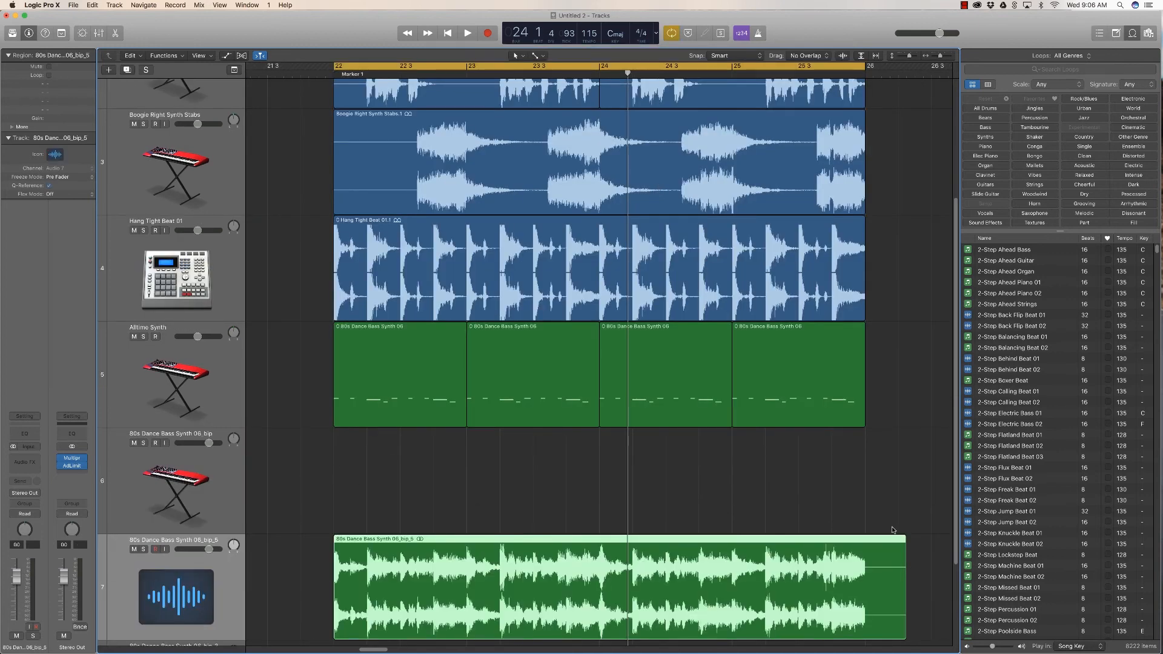
{"action": "mouse_move", "coordinate": [861, 586]}
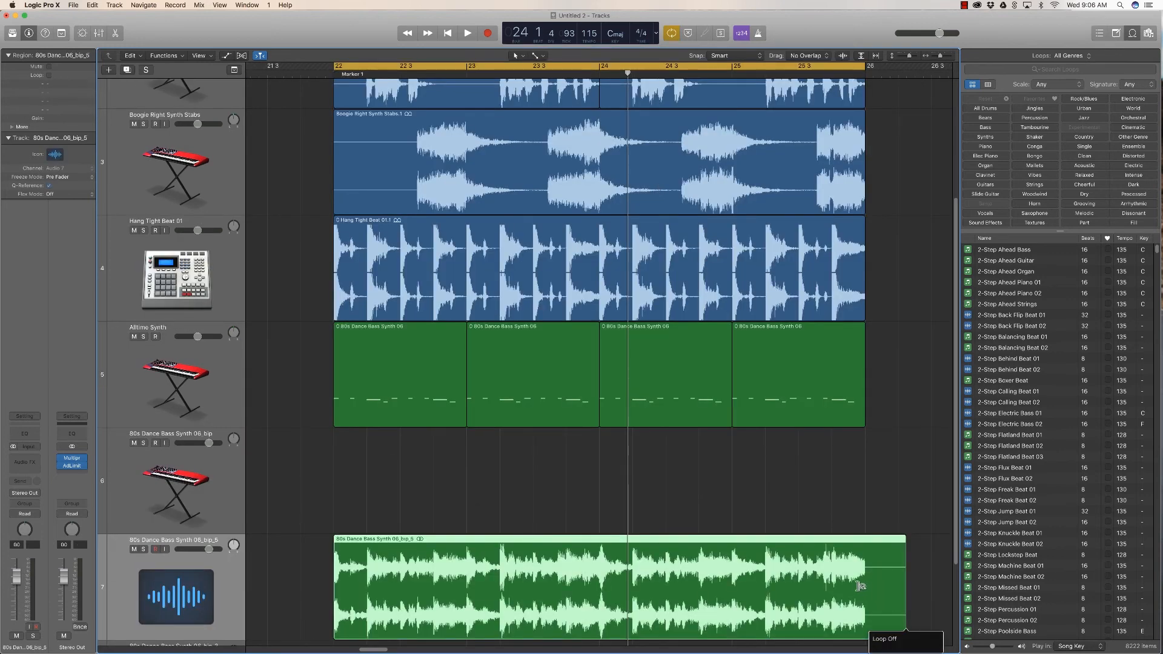
{"action": "left_click", "coordinate": [550, 56]}
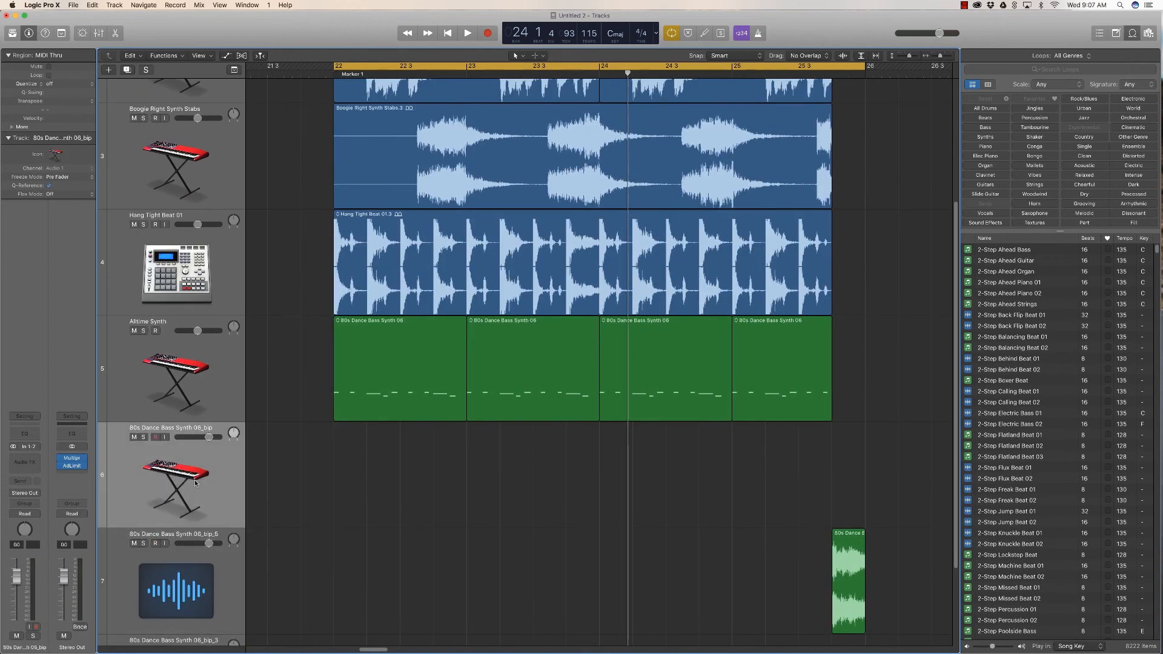
Delete the leftover empty bounce track and the unused track at the bottom.
{"action": "left_click", "coordinate": [525, 56]}
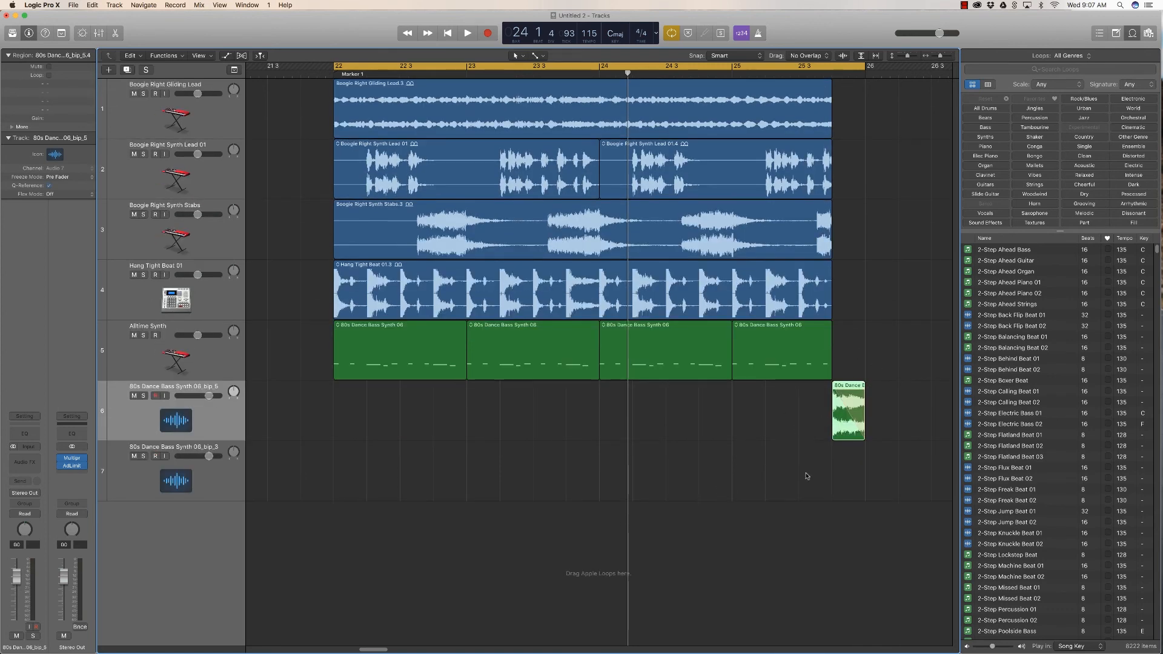
{"action": "left_click", "coordinate": [200, 472]}
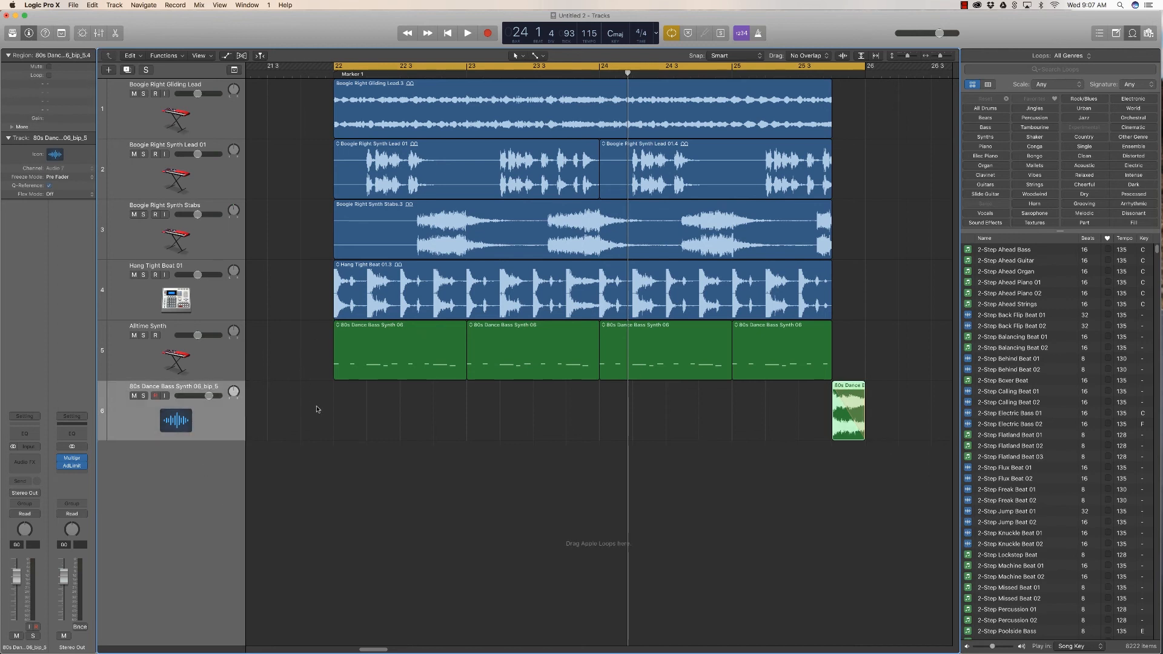
Play the ending into the isolated last-beat region and stop playback.
{"action": "left_click", "coordinate": [465, 34]}
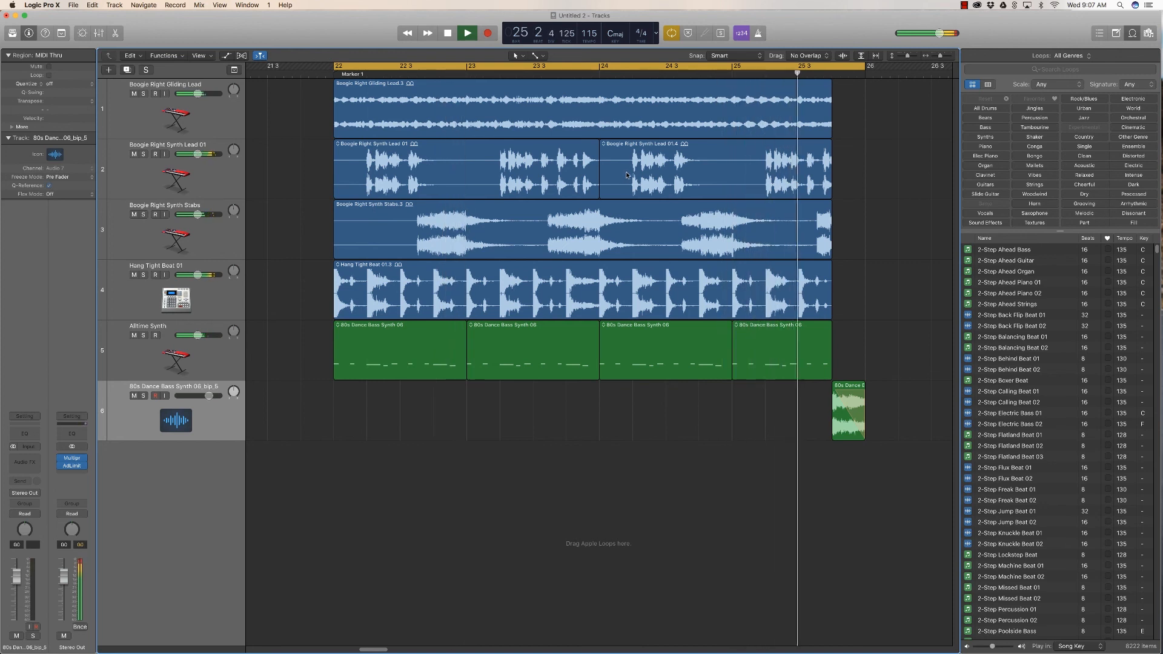
{"action": "left_click", "coordinate": [446, 33]}
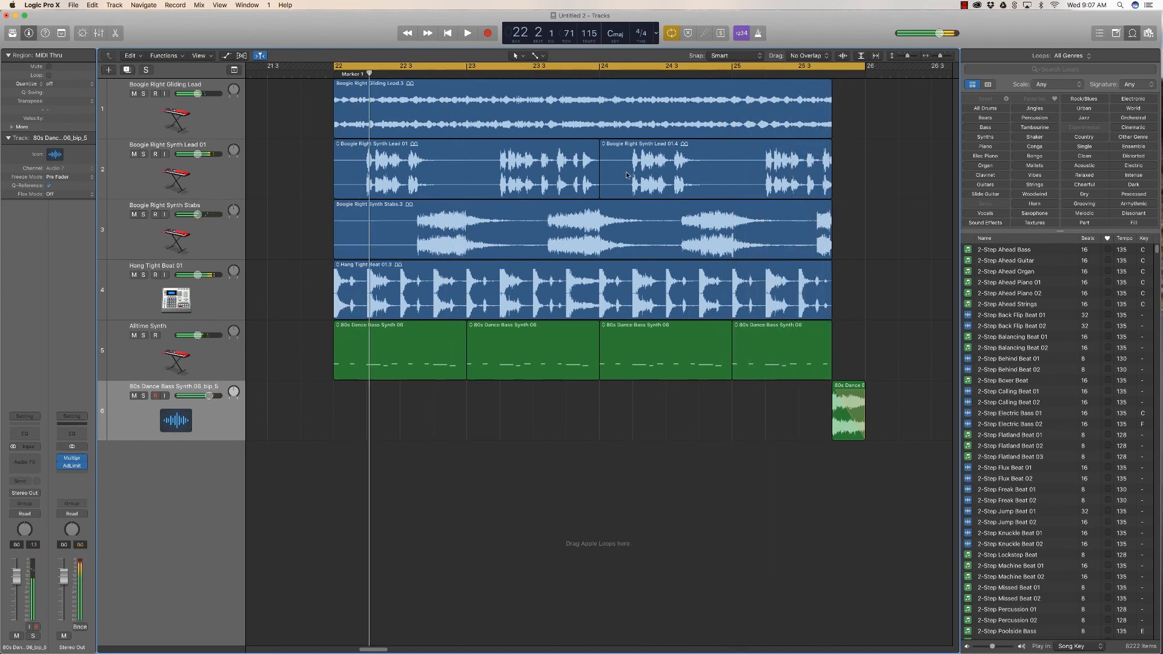